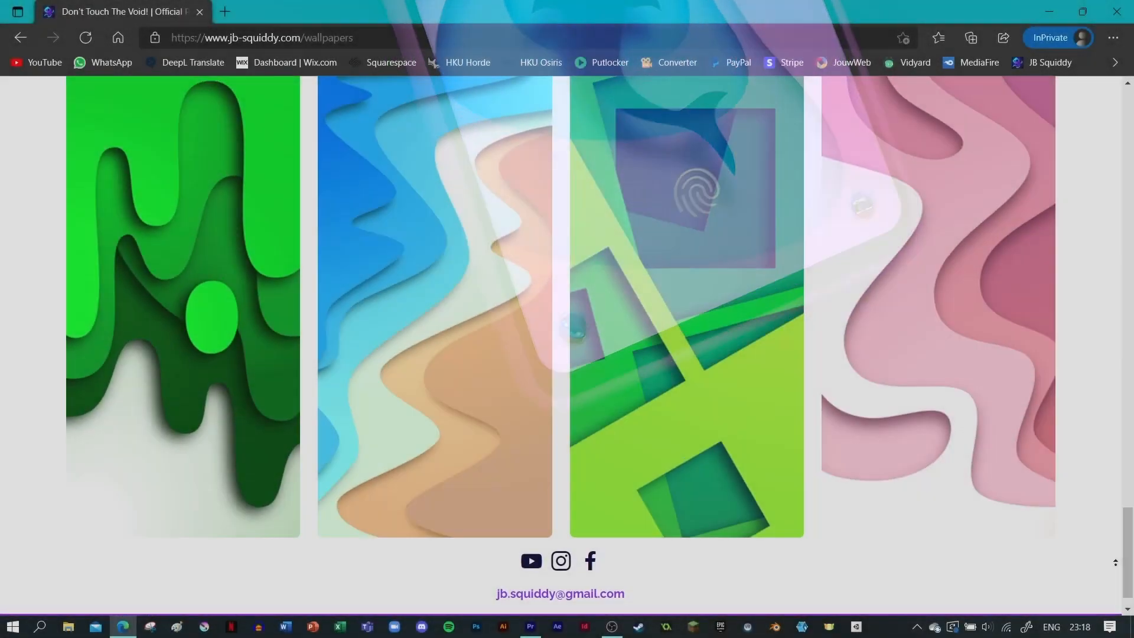
scroll(up, 3)
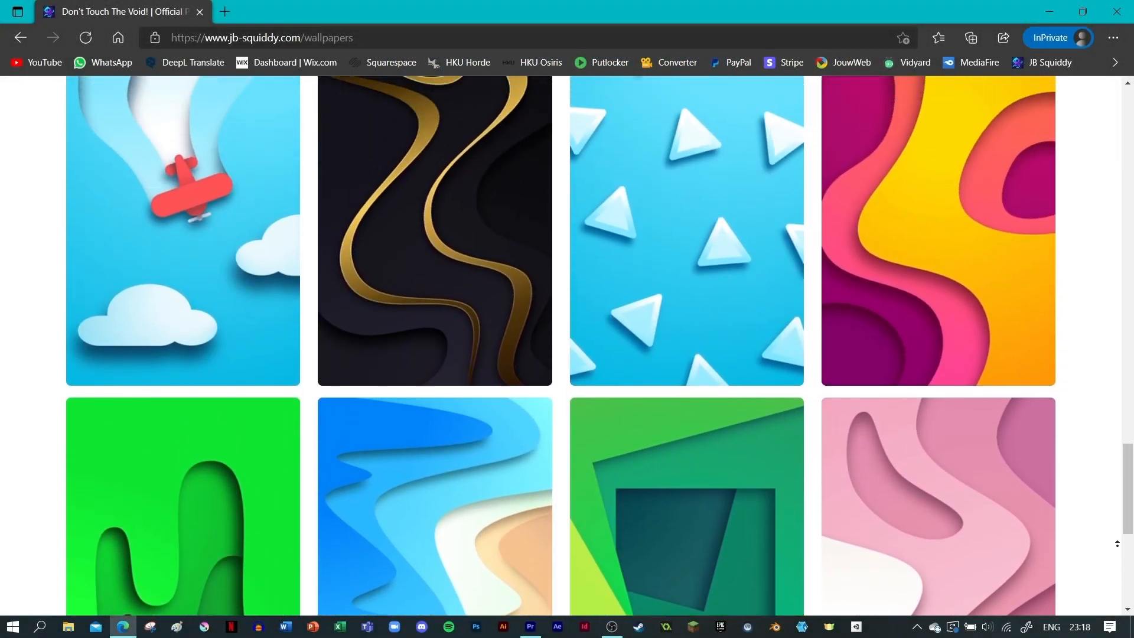
scroll(up, 3)
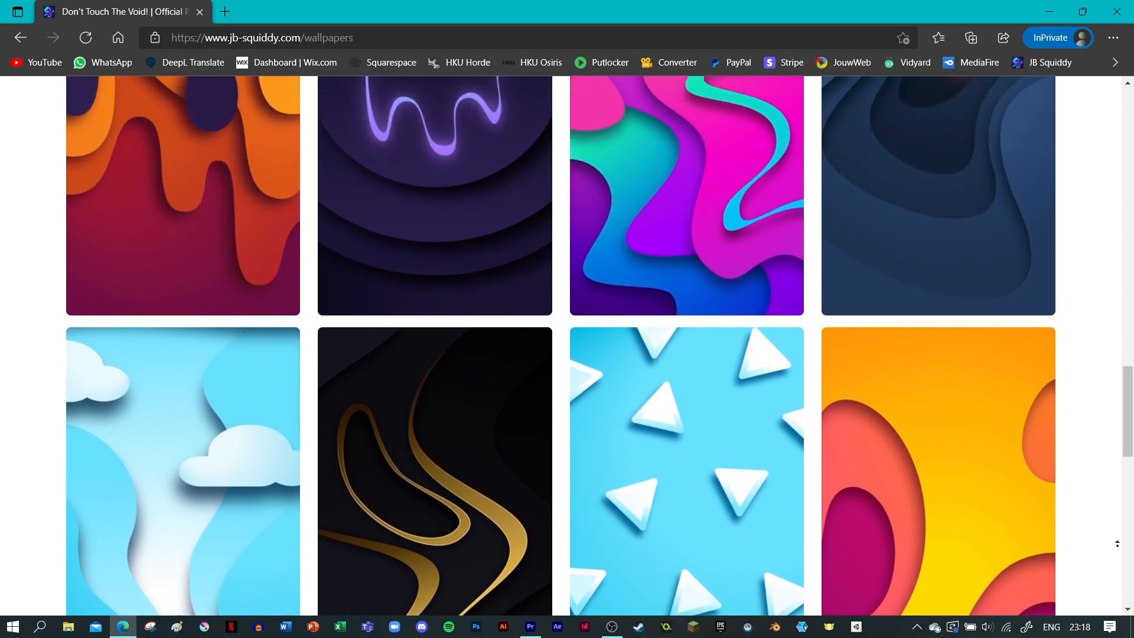
scroll(down, 3)
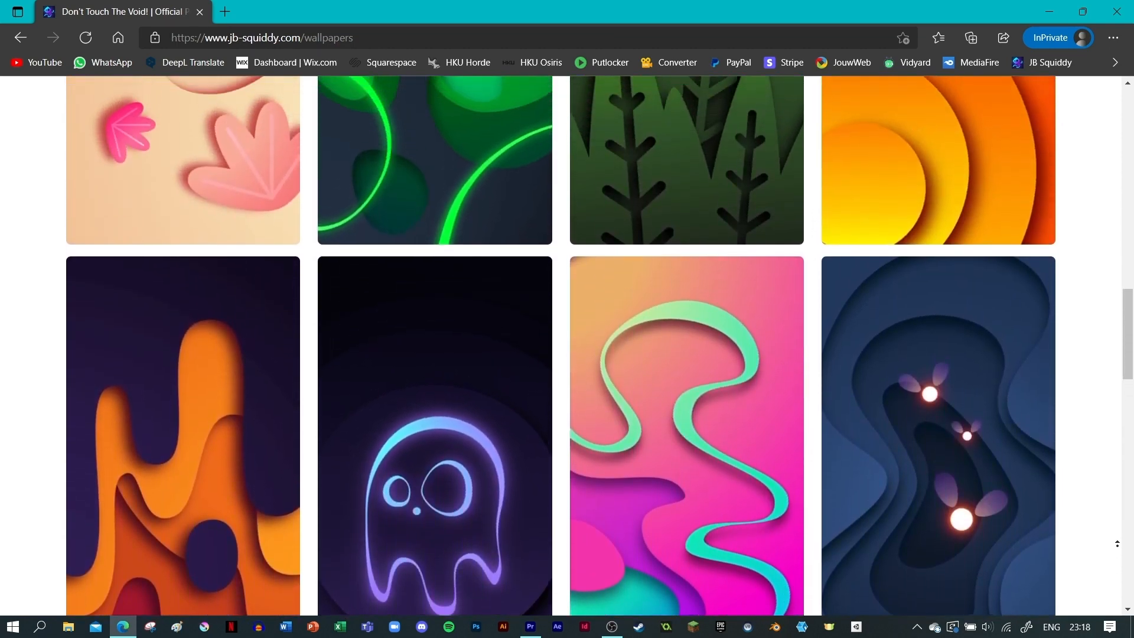
scroll(up, 3)
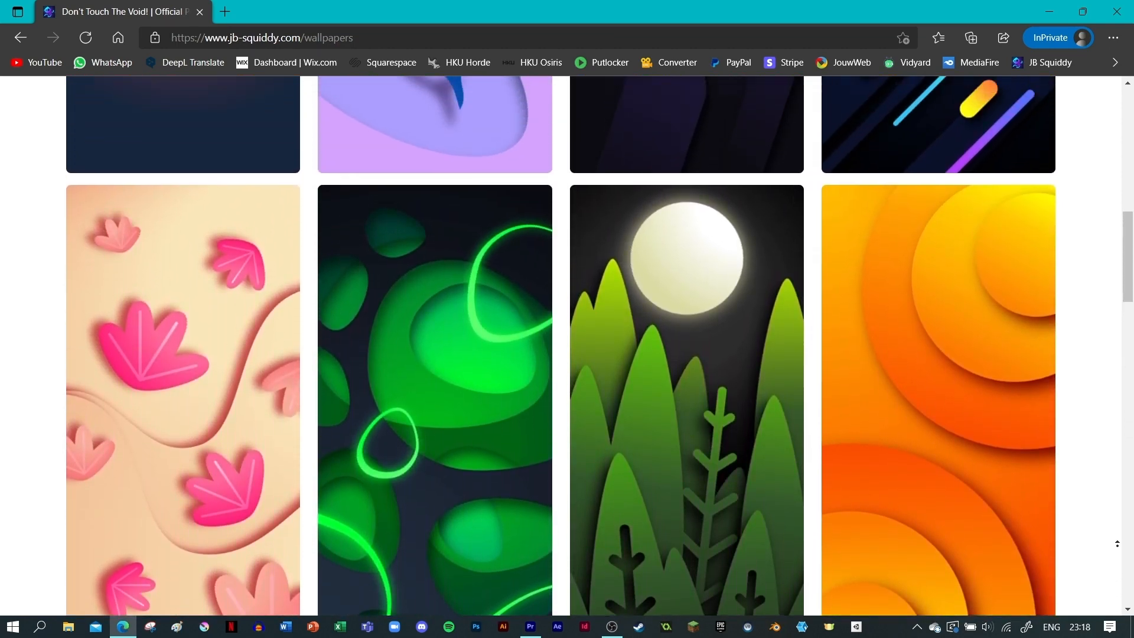
scroll(up, 3)
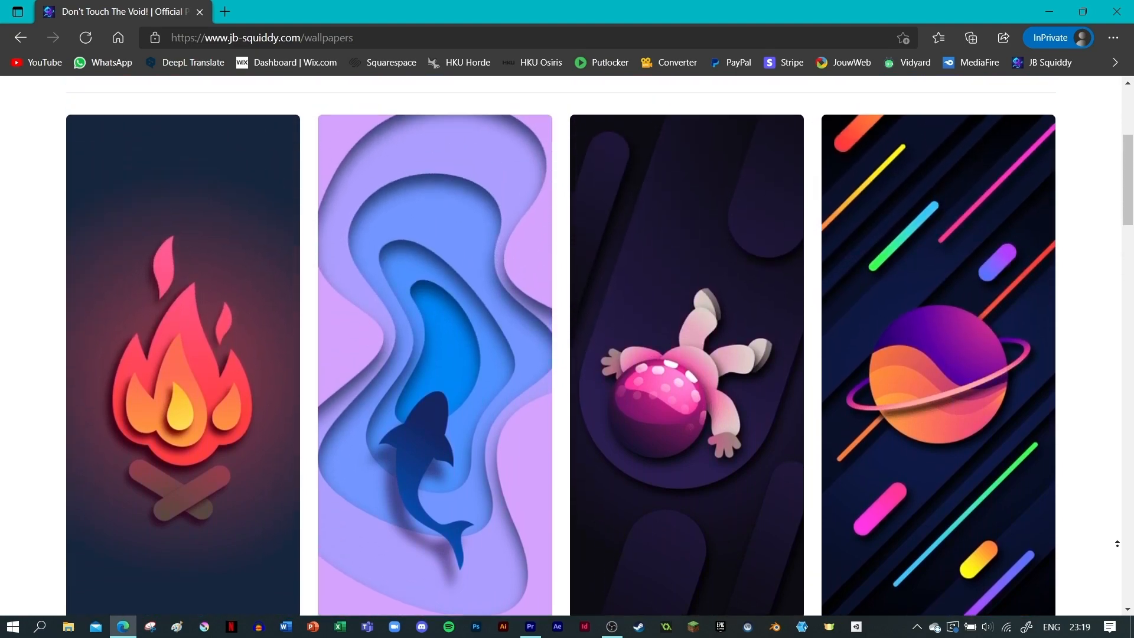